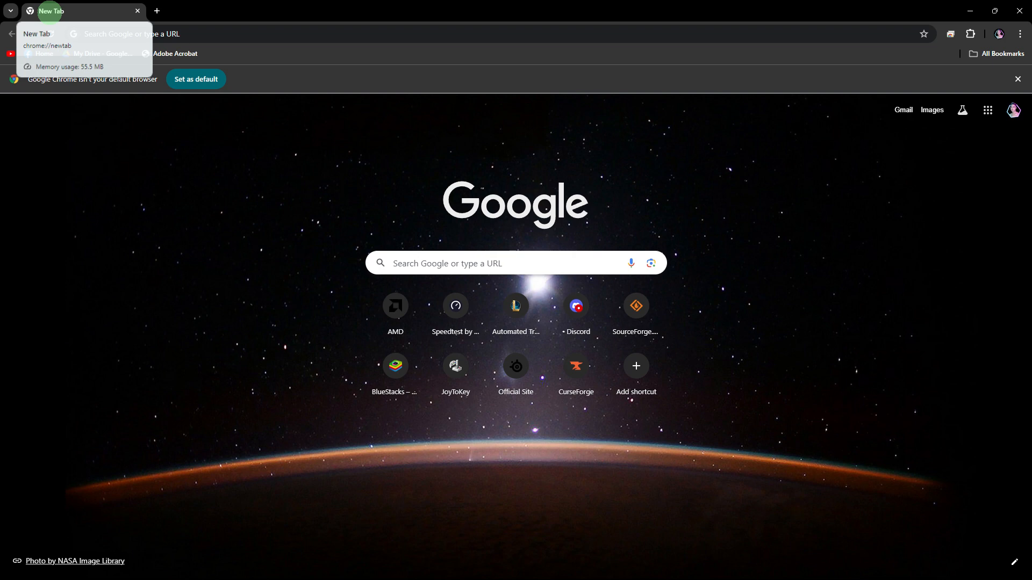
Close the 'Google Chrome isn't your default browser' infobar on the New Tab page.
click(1023, 79)
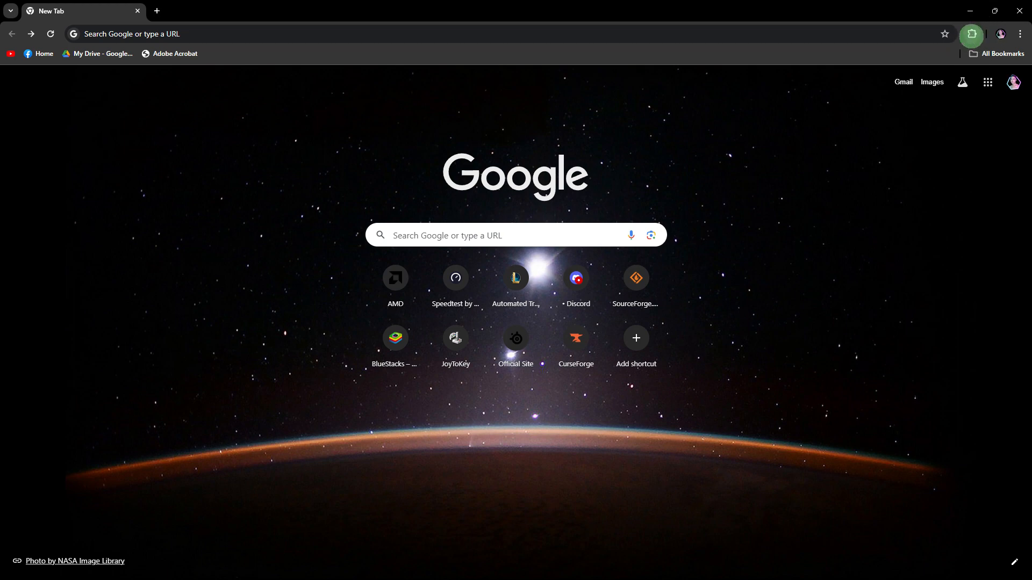
Search the Chrome Web Store for 'shazam' and open the Shazam extension listing.
click(972, 33)
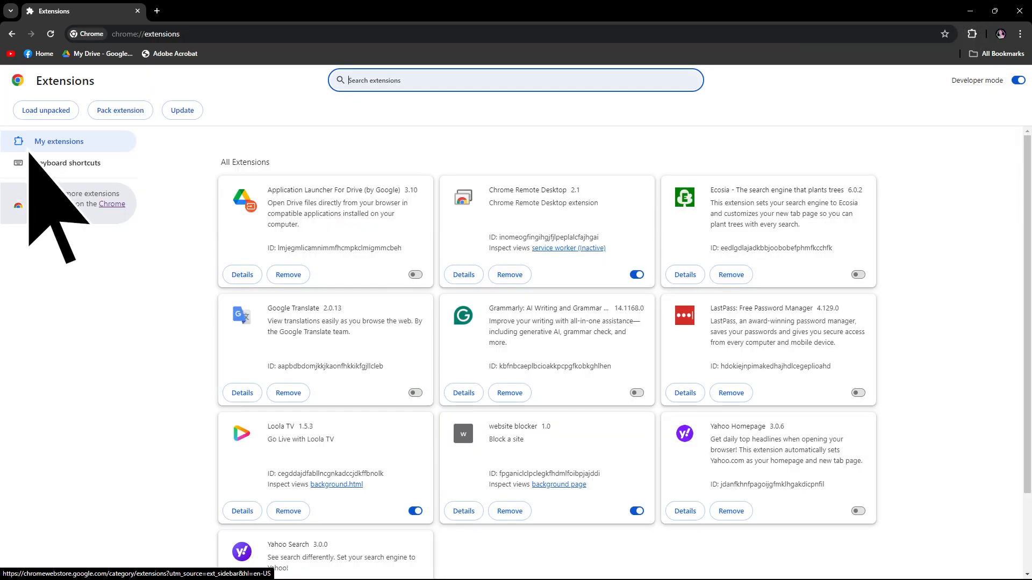
text(shazam)
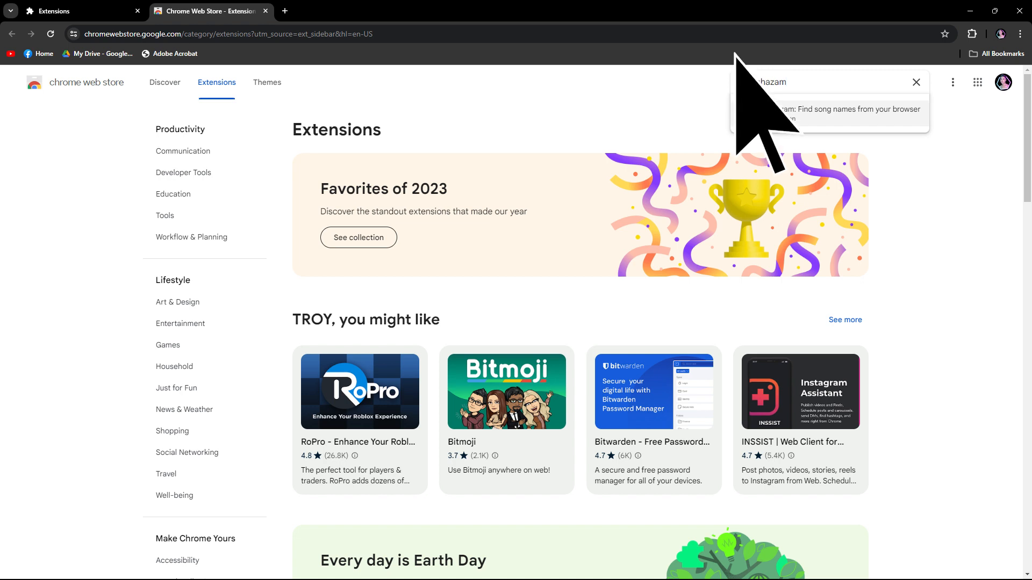
click(829, 109)
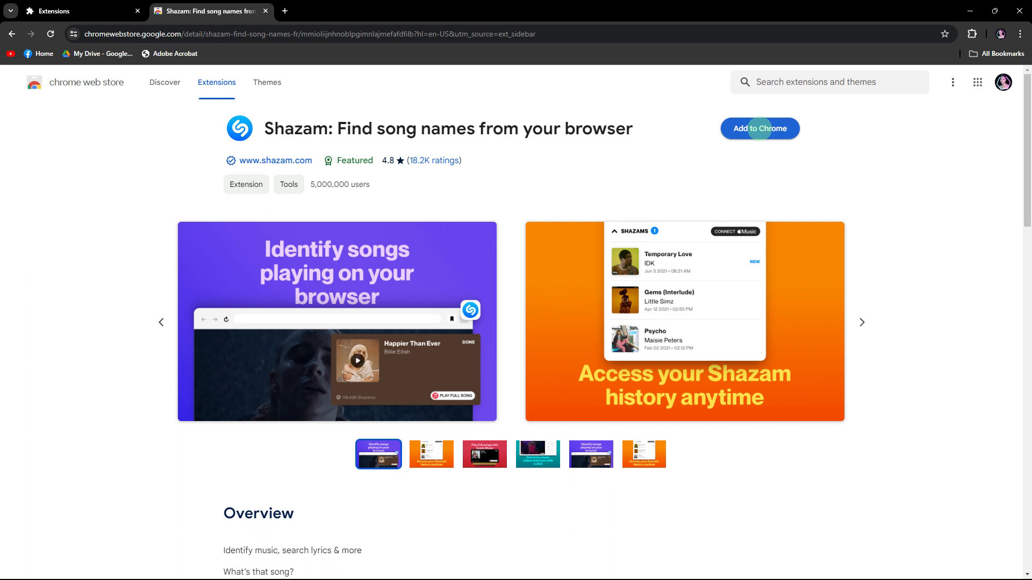
Add the Shazam extension to Chrome and start its toolbar popup listening.
click(759, 128)
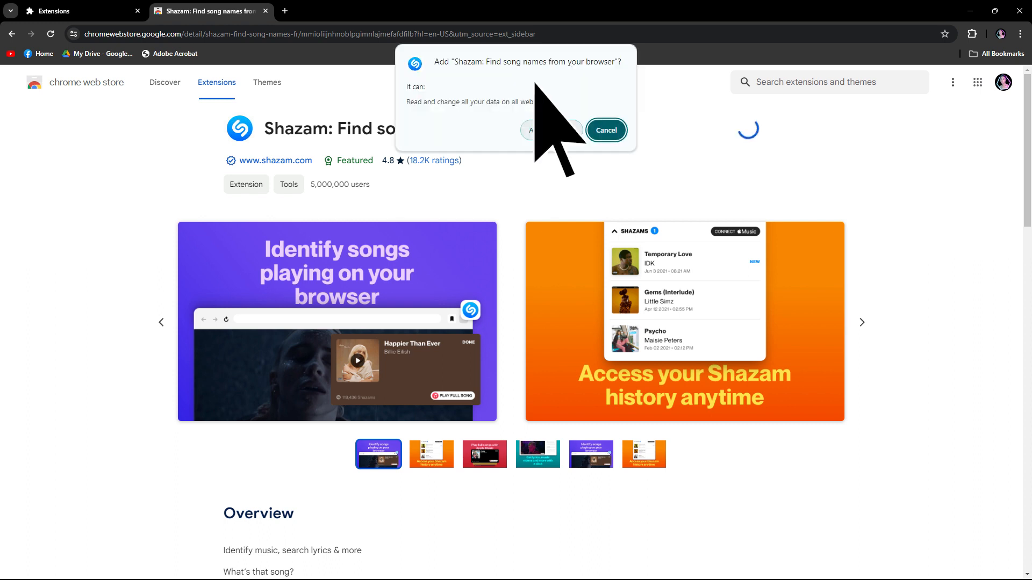
click(551, 130)
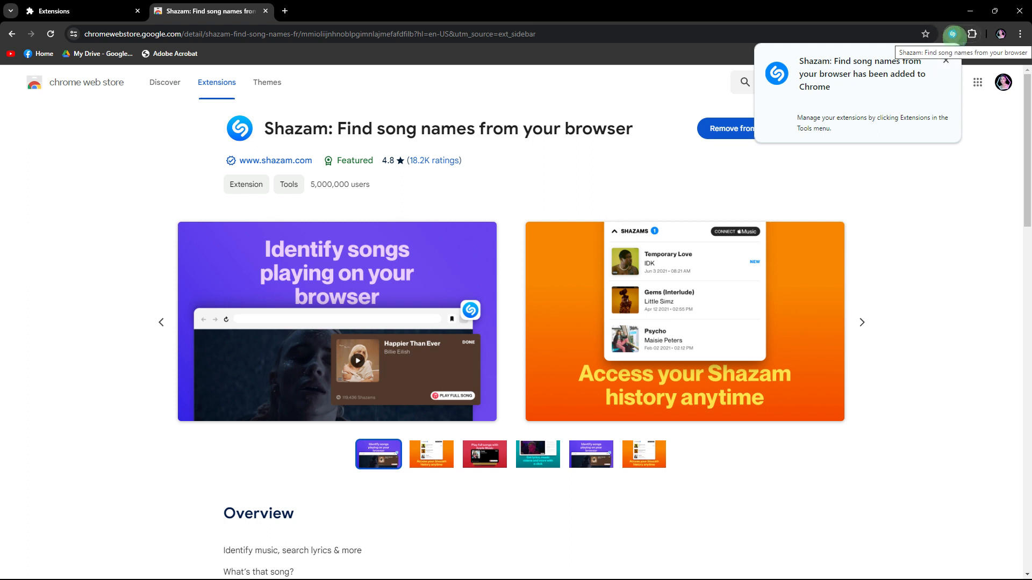
click(952, 33)
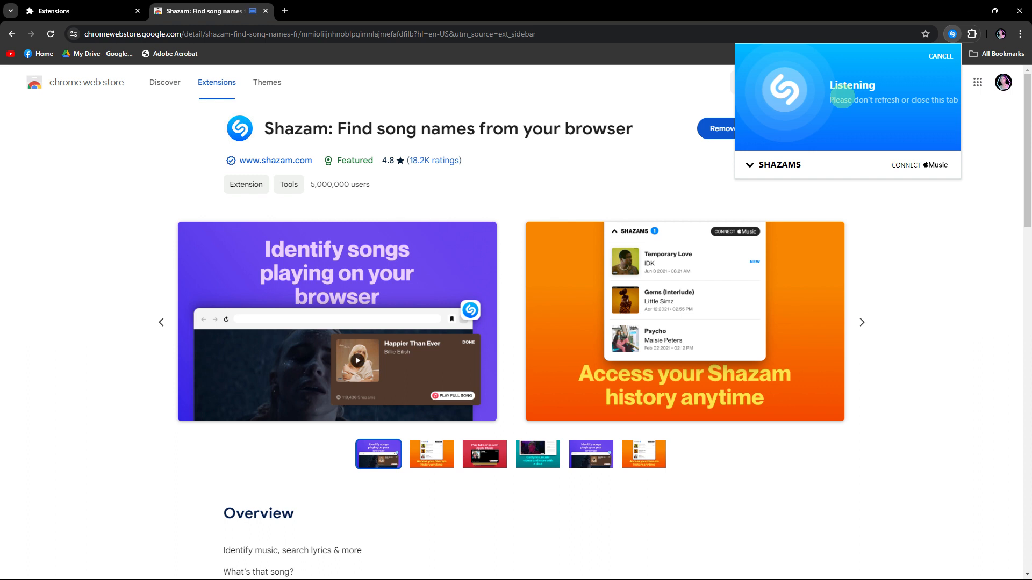